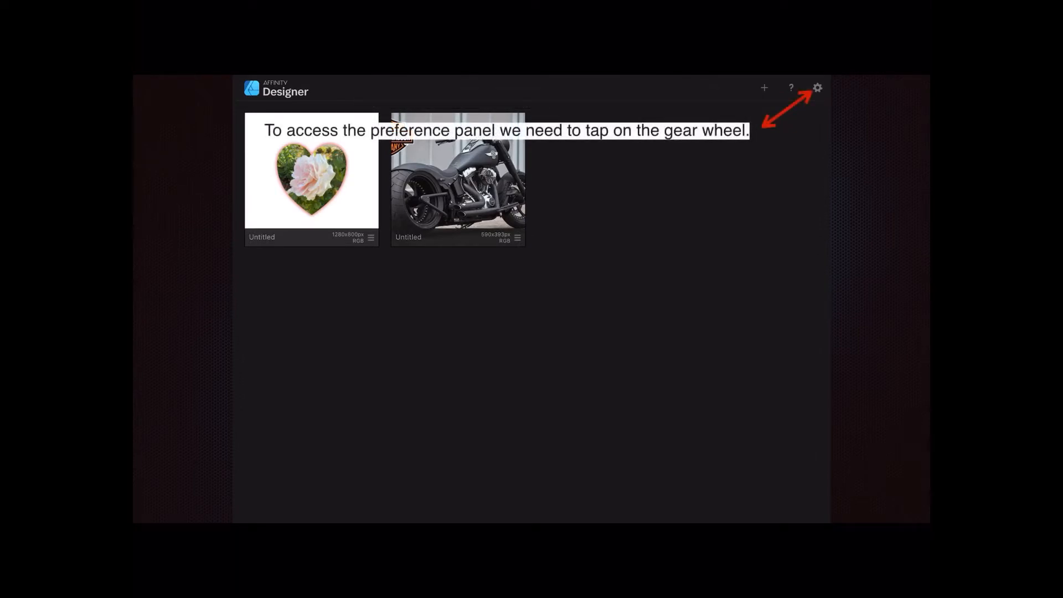
Open Preferences from the gear icon at the top right of the document gallery.
{"action": "left_click", "coordinate": [817, 87]}
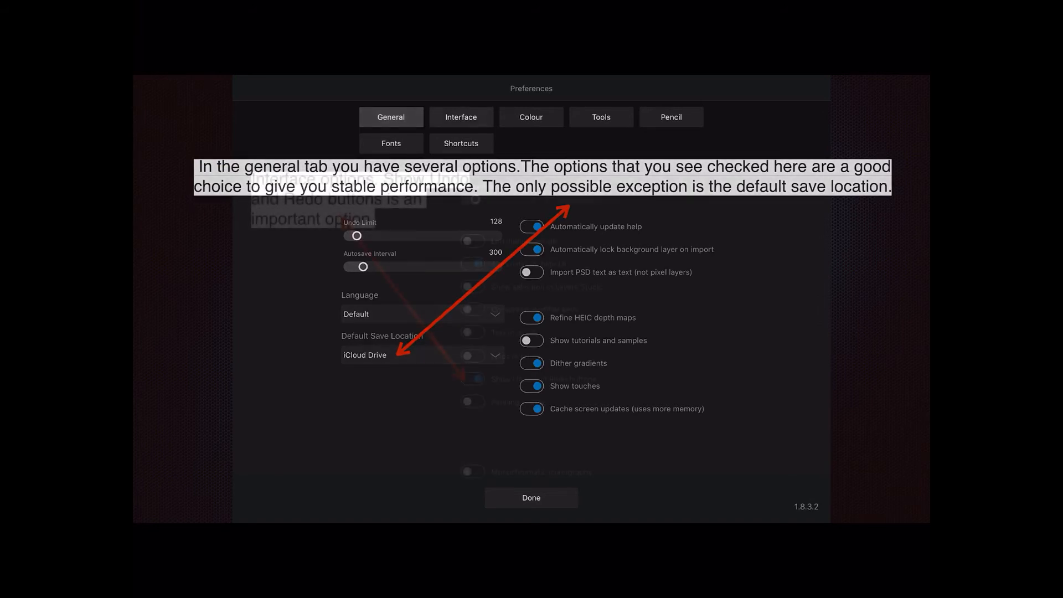
Switch Preferences to the Interface tab to review options like Show Undo and Redo buttons.
{"action": "left_click", "coordinate": [461, 117]}
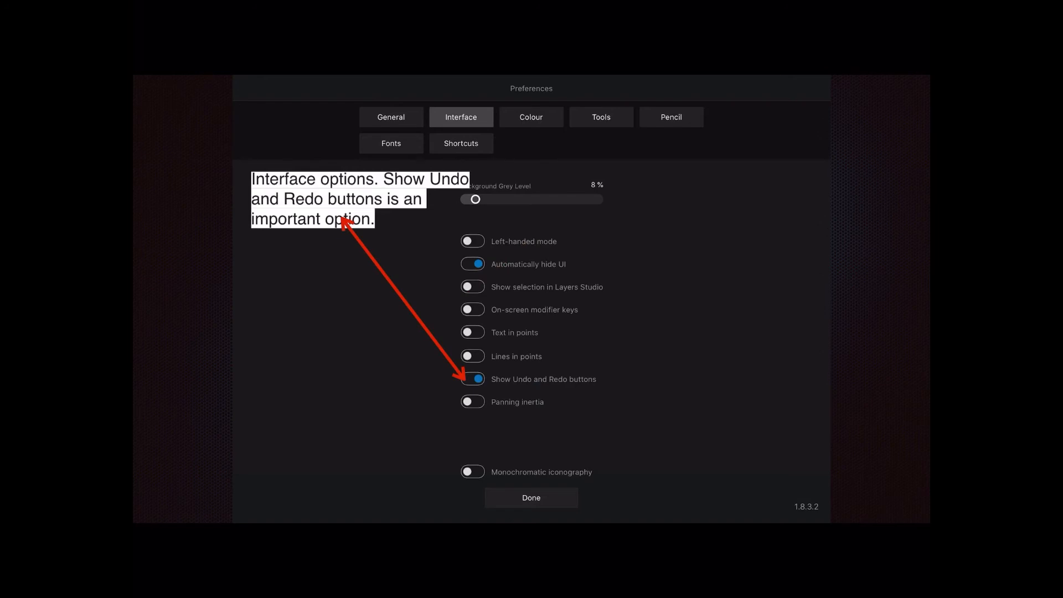
View the installed fonts, then the keyboard shortcuts list for the Designer persona.
{"action": "left_click", "coordinate": [391, 143]}
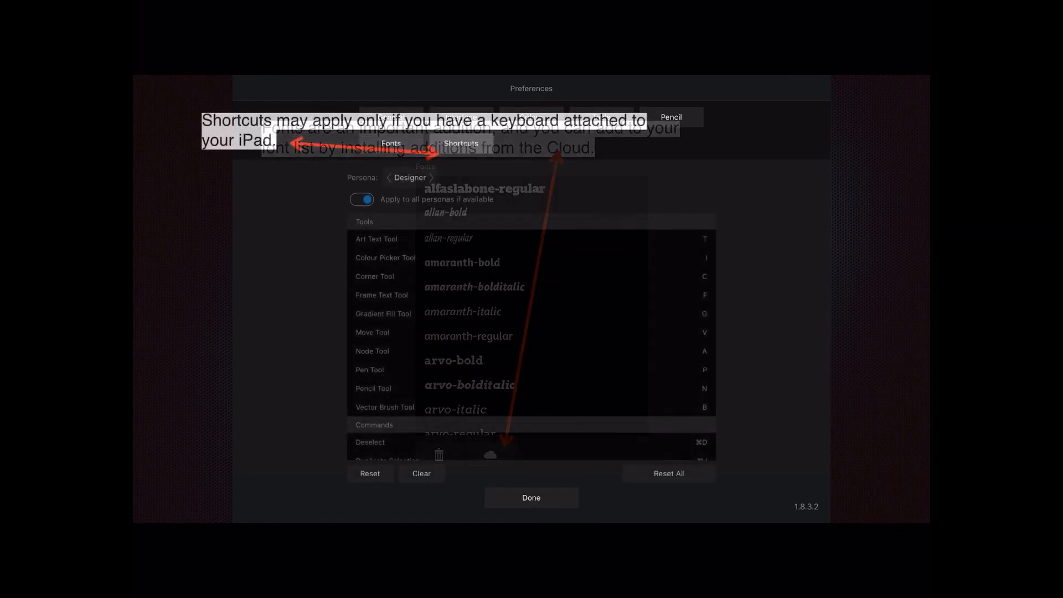
{"action": "left_click", "coordinate": [461, 143]}
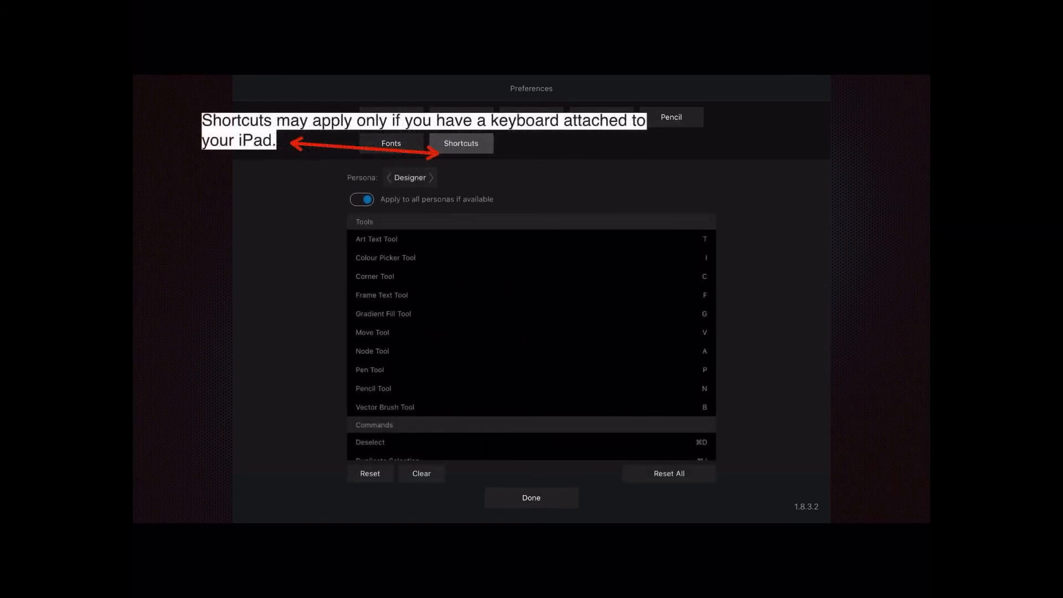